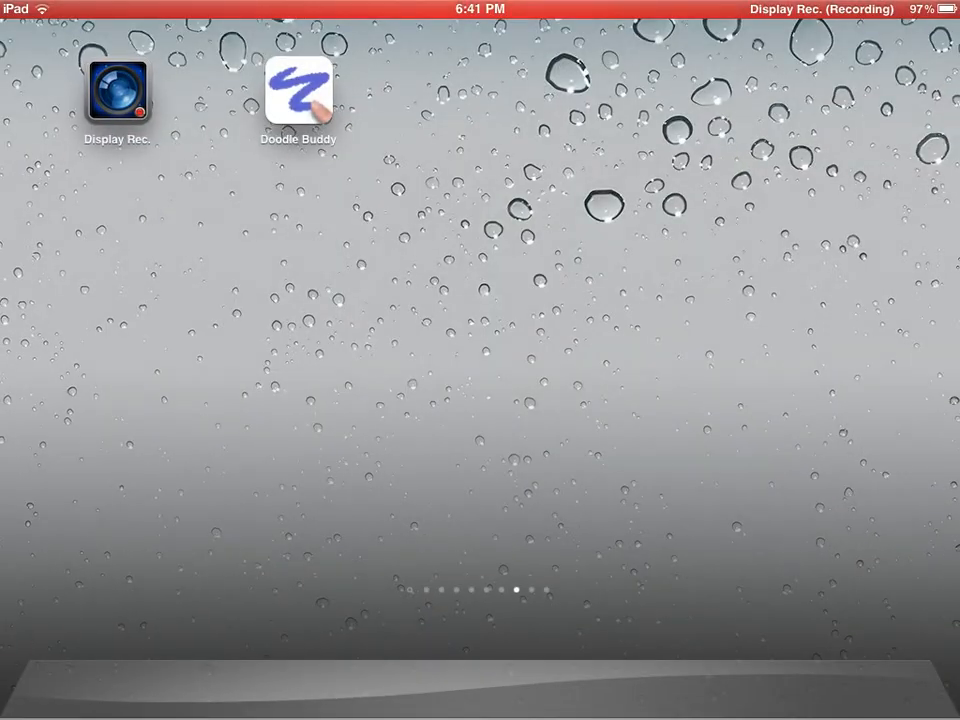
# Launch Doodle Buddy from the iPad home screen
pyautogui.click(298, 95)
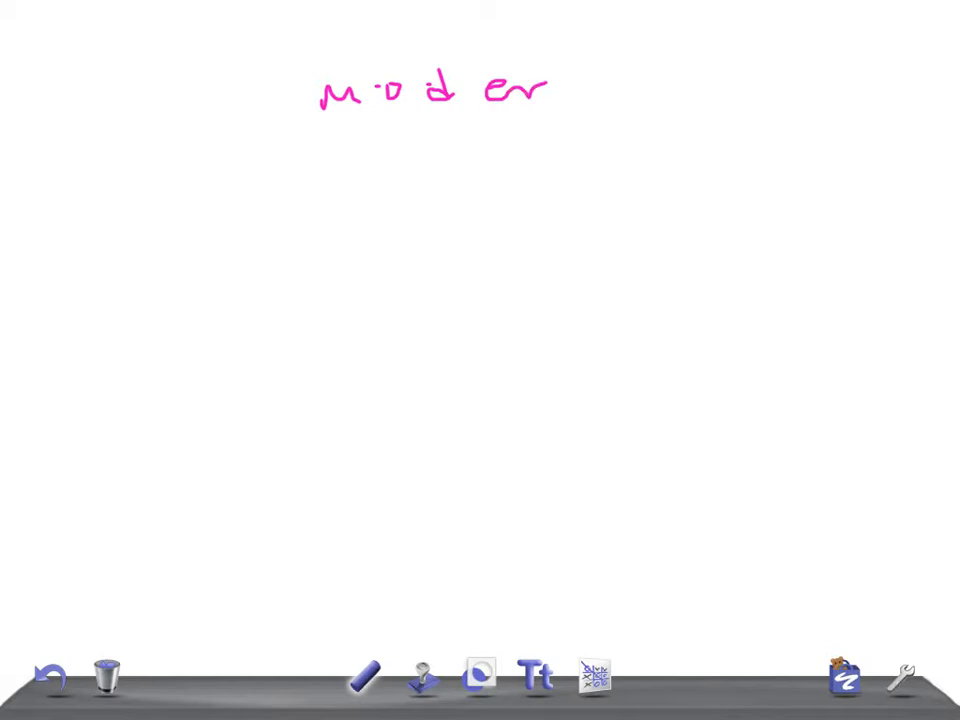
# Handwrite 'Moderate Acute' in pink, with 'Asthma' on a second line below
pyautogui.moveTo(560, 95); pyautogui.dragTo(665, 90)
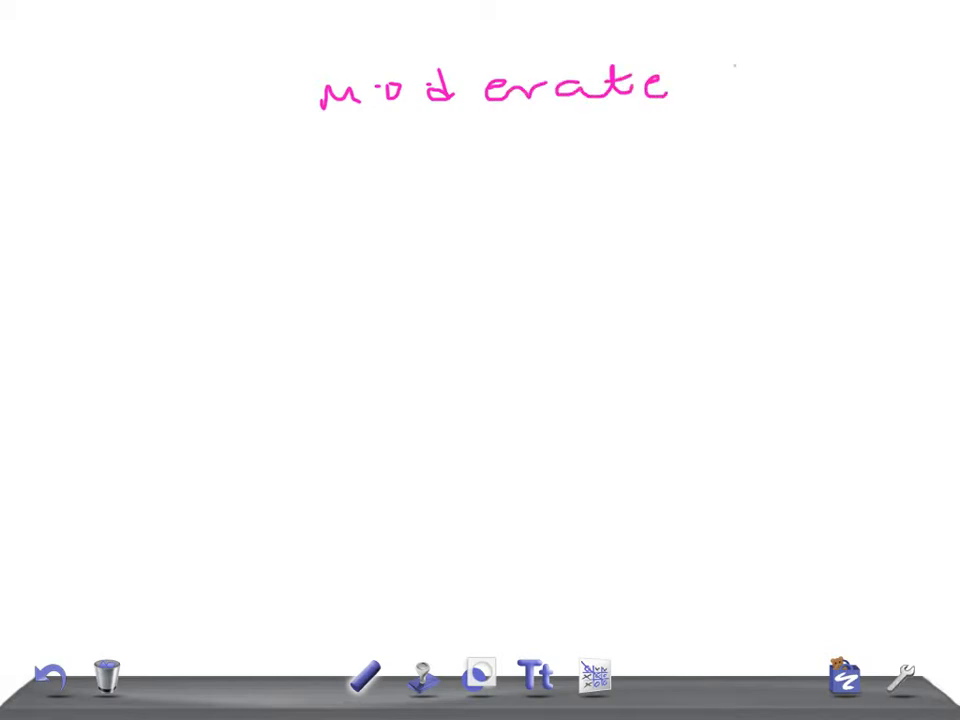
pyautogui.moveTo(725, 85); pyautogui.dragTo(875, 95)
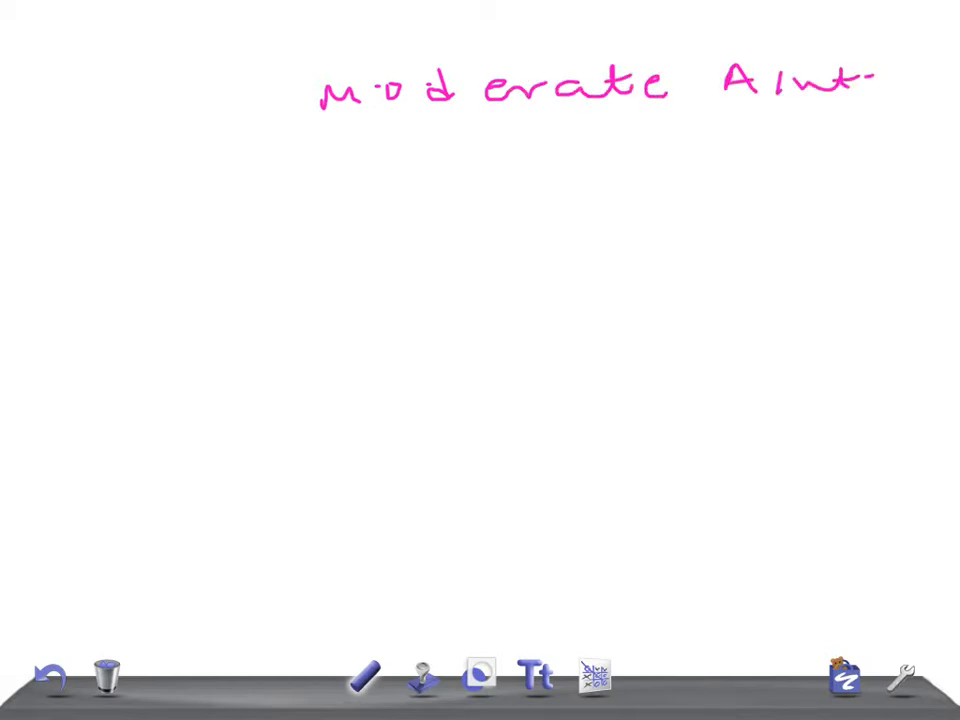
pyautogui.moveTo(860, 85); pyautogui.dragTo(535, 150)
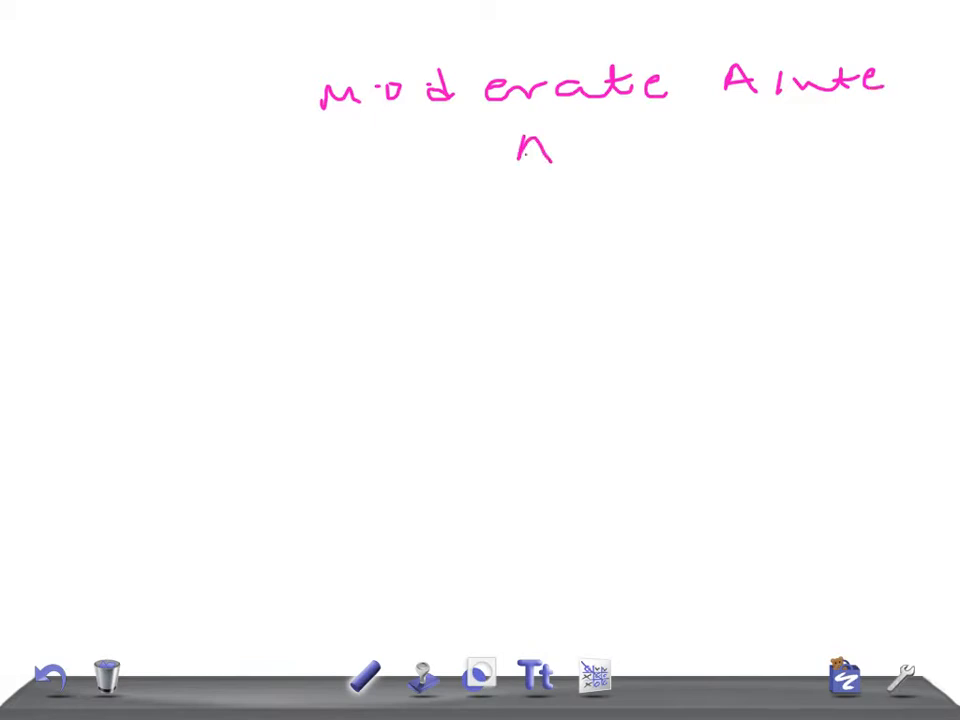
pyautogui.moveTo(540, 150); pyautogui.dragTo(740, 150)
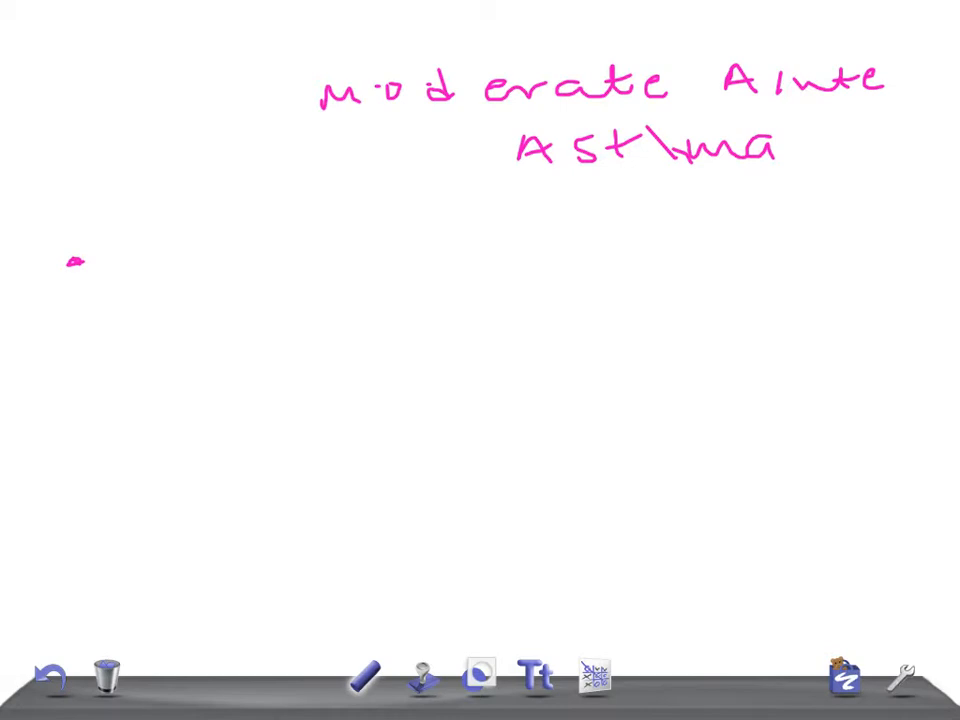
# Handwrite 'color → N' (circled), 'Sensorium → Anxious' and 'Respir R → ↑' in pink
pyautogui.moveTo(110, 255); pyautogui.dragTo(185, 260)
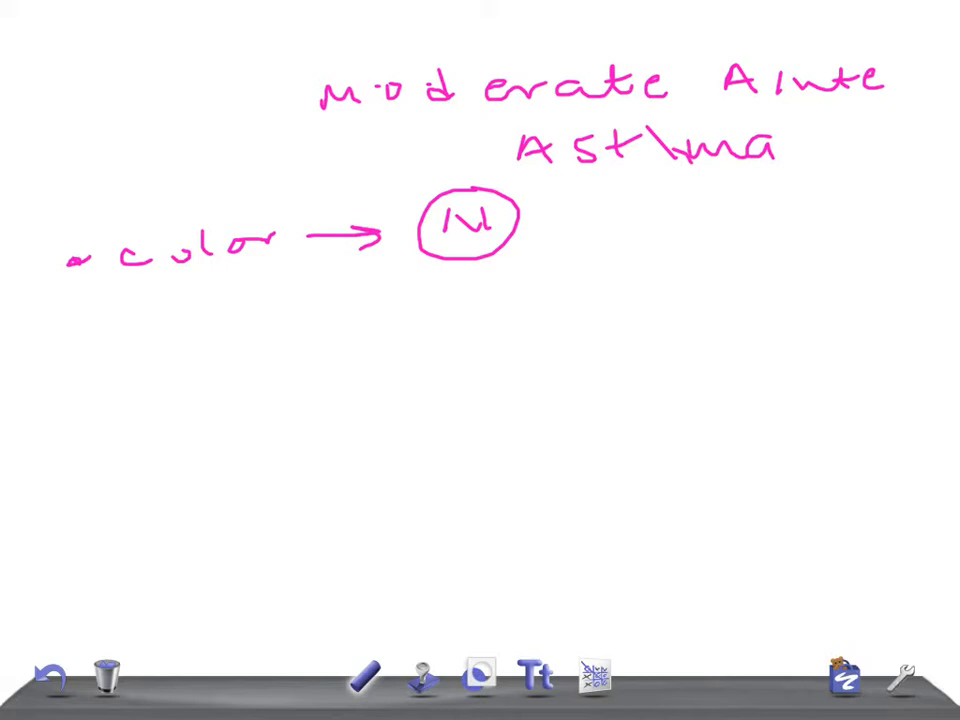
pyautogui.moveTo(120, 320); pyautogui.dragTo(240, 320)
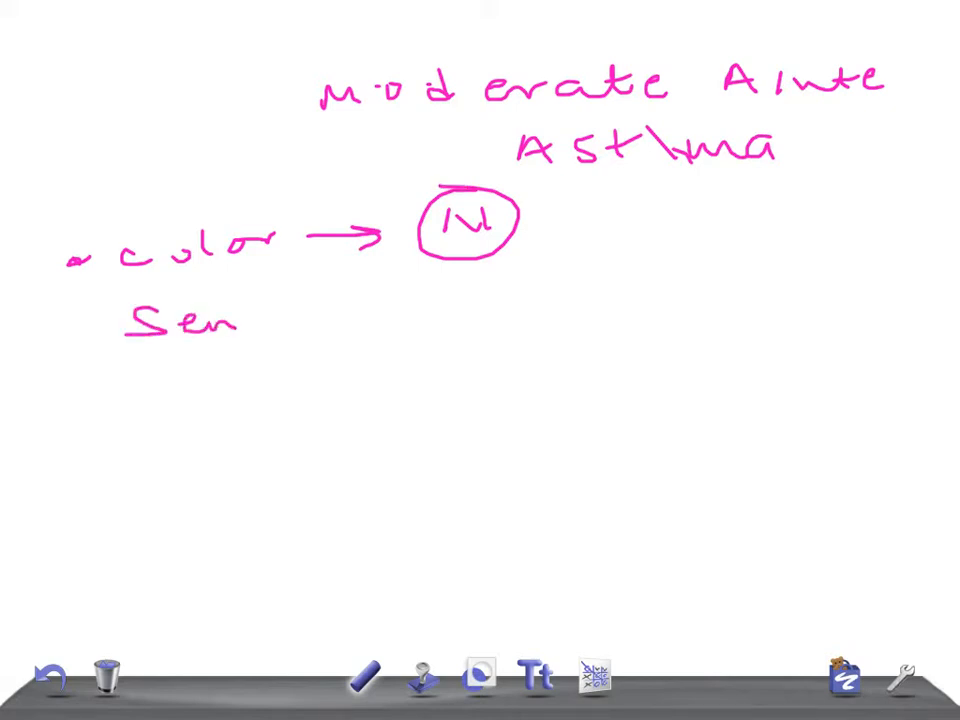
pyautogui.moveTo(240, 320); pyautogui.dragTo(340, 320)
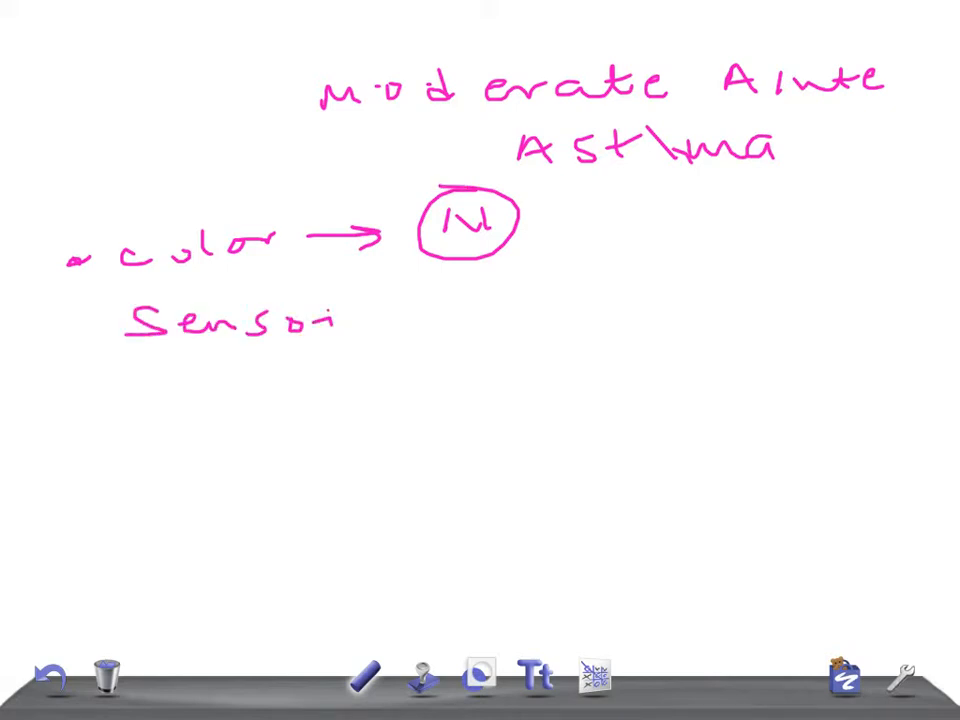
pyautogui.moveTo(350, 320); pyautogui.dragTo(600, 315)
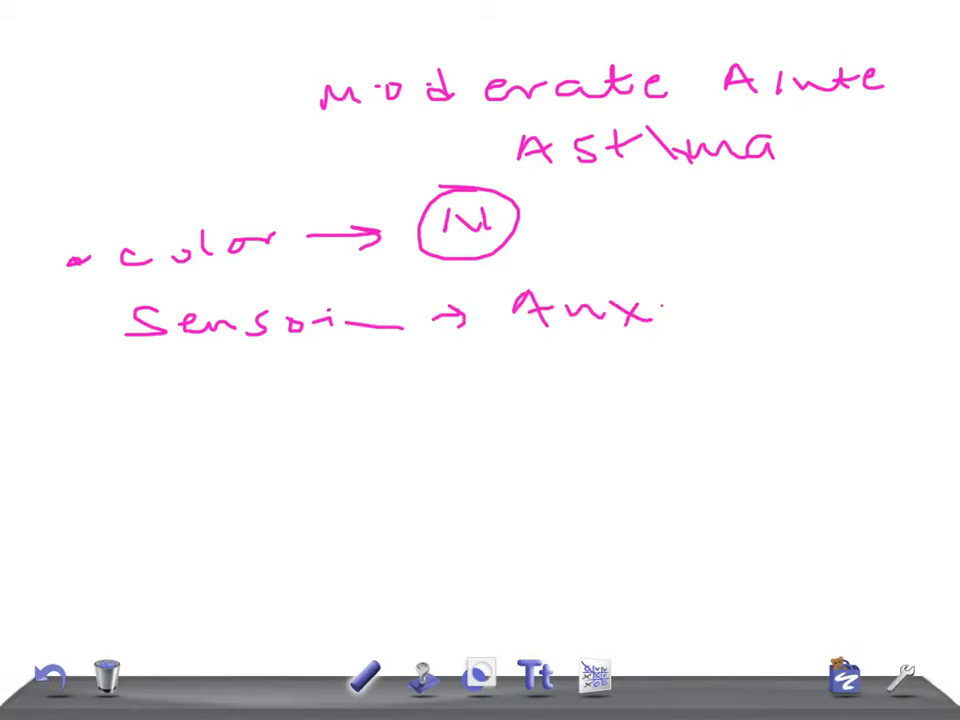
pyautogui.moveTo(650, 300); pyautogui.dragTo(760, 320)
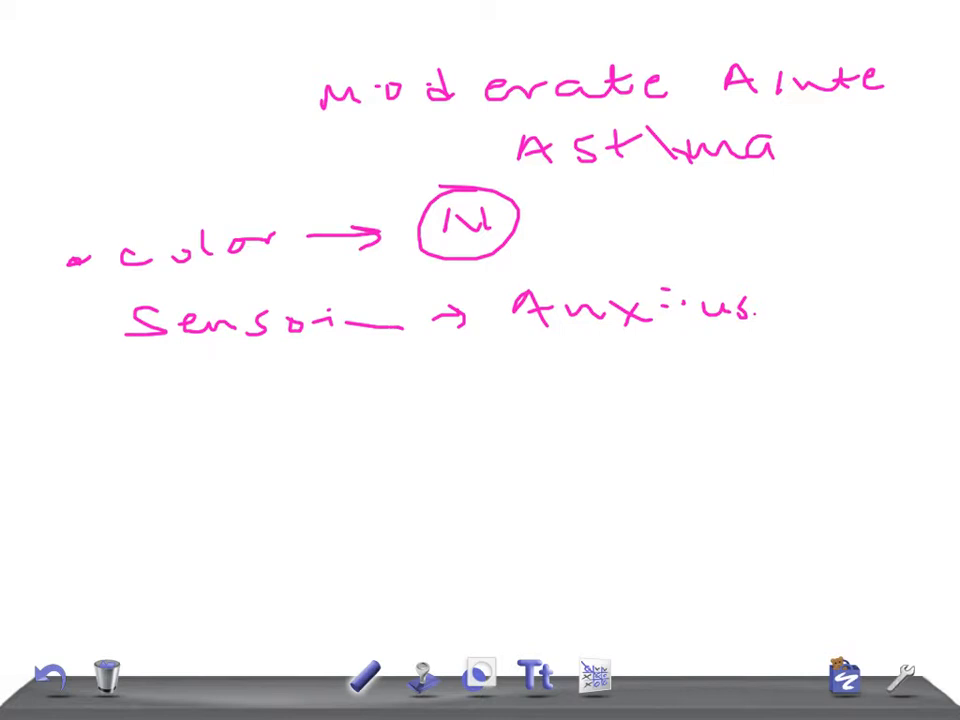
pyautogui.moveTo(120, 420); pyautogui.dragTo(265, 410)
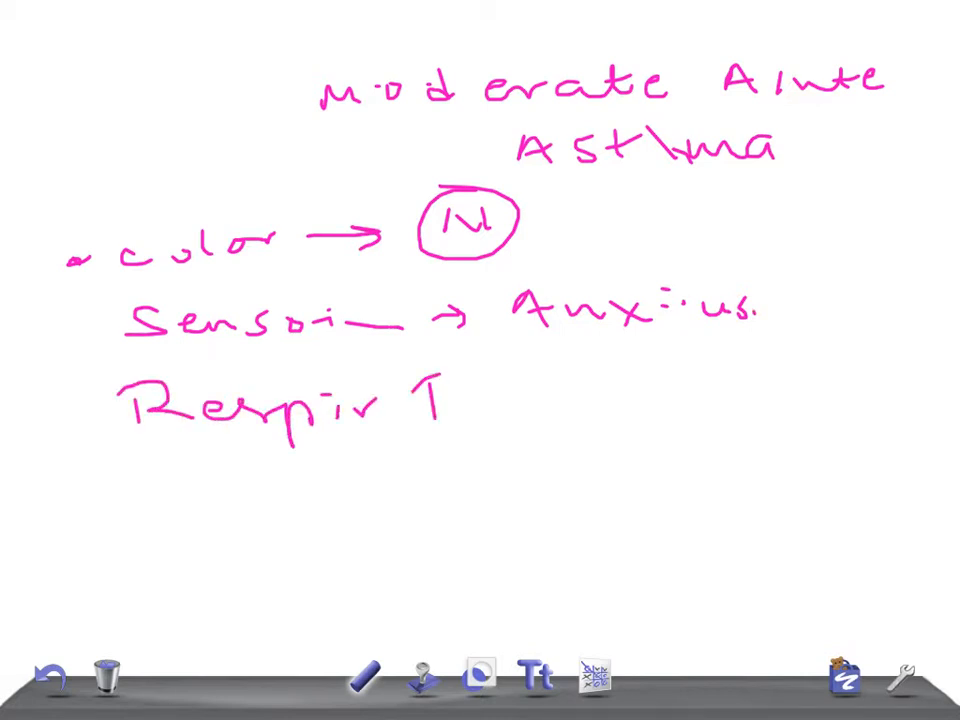
pyautogui.moveTo(430, 380); pyautogui.dragTo(575, 400)
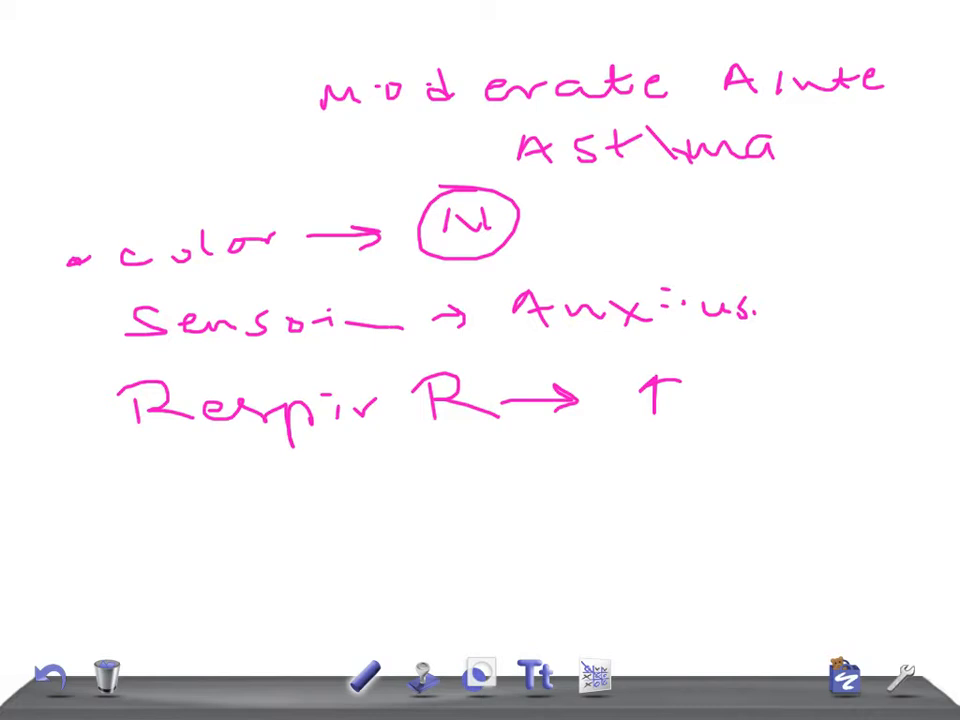
# Handwrite 'Dyspnea → moderate' and begin an 'AM →' line beneath it
pyautogui.moveTo(140, 490); pyautogui.dragTo(270, 500)
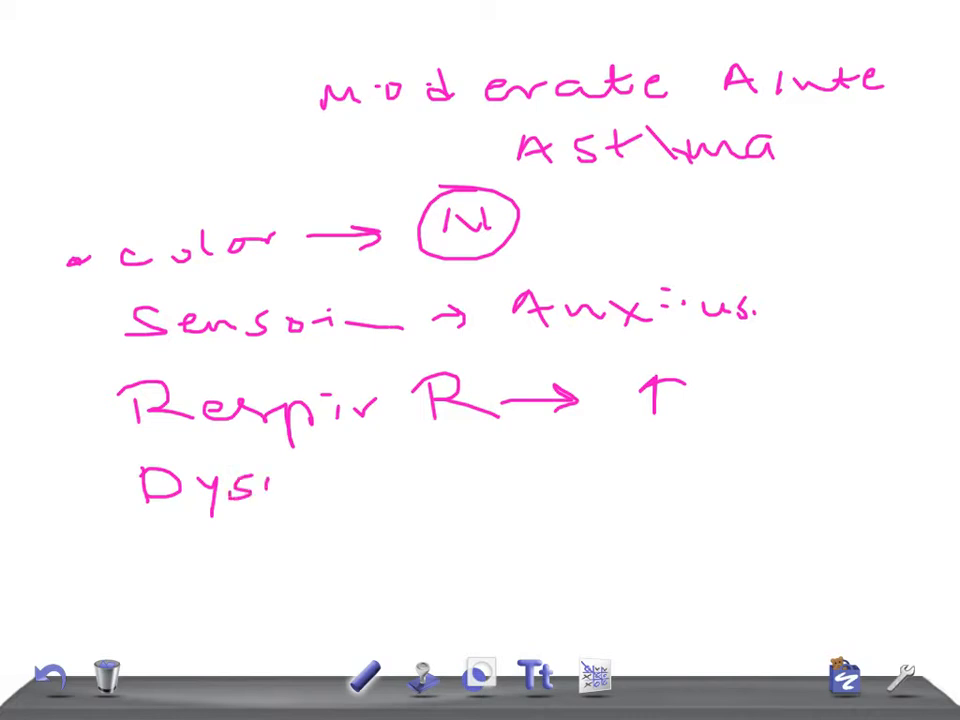
pyautogui.moveTo(265, 490); pyautogui.dragTo(365, 490)
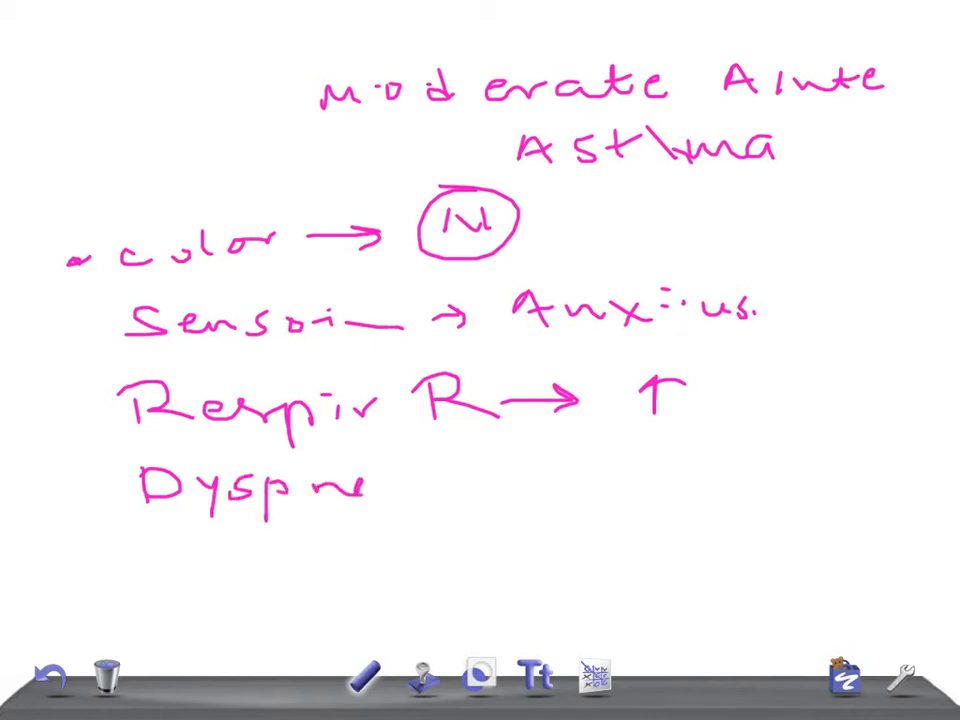
pyautogui.moveTo(375, 490); pyautogui.dragTo(455, 480)
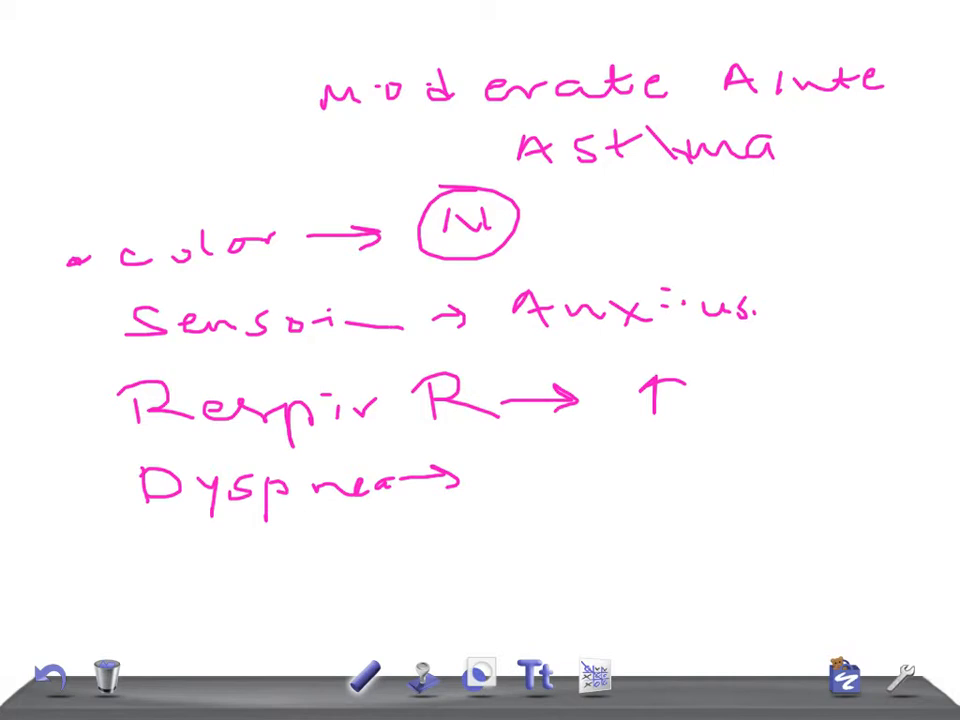
pyautogui.moveTo(500, 470); pyautogui.dragTo(730, 470)
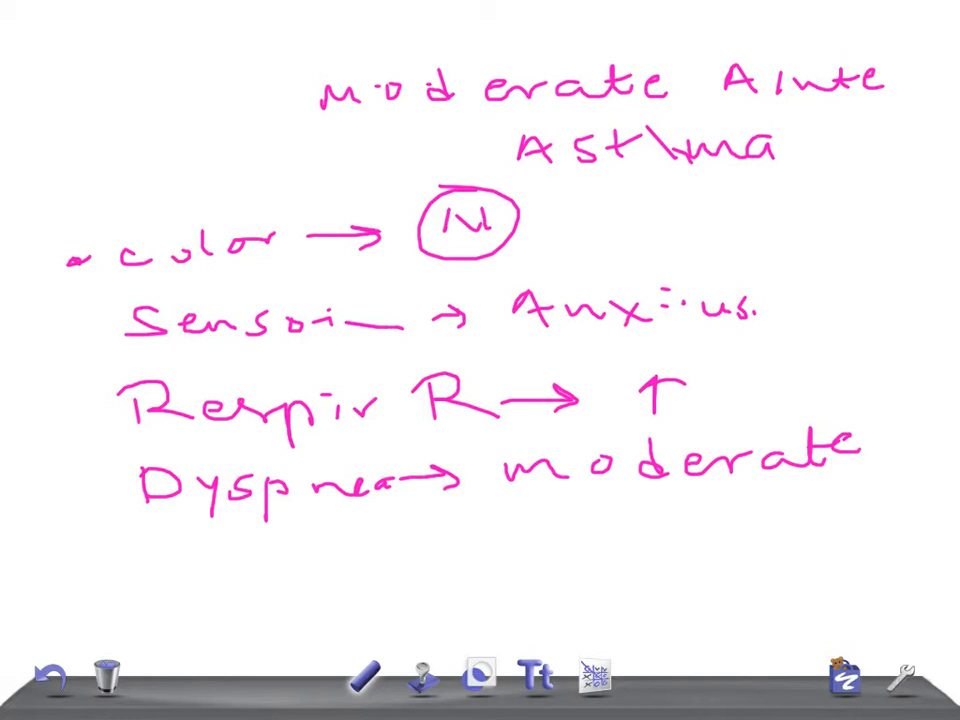
pyautogui.moveTo(185, 560); pyautogui.dragTo(290, 575)
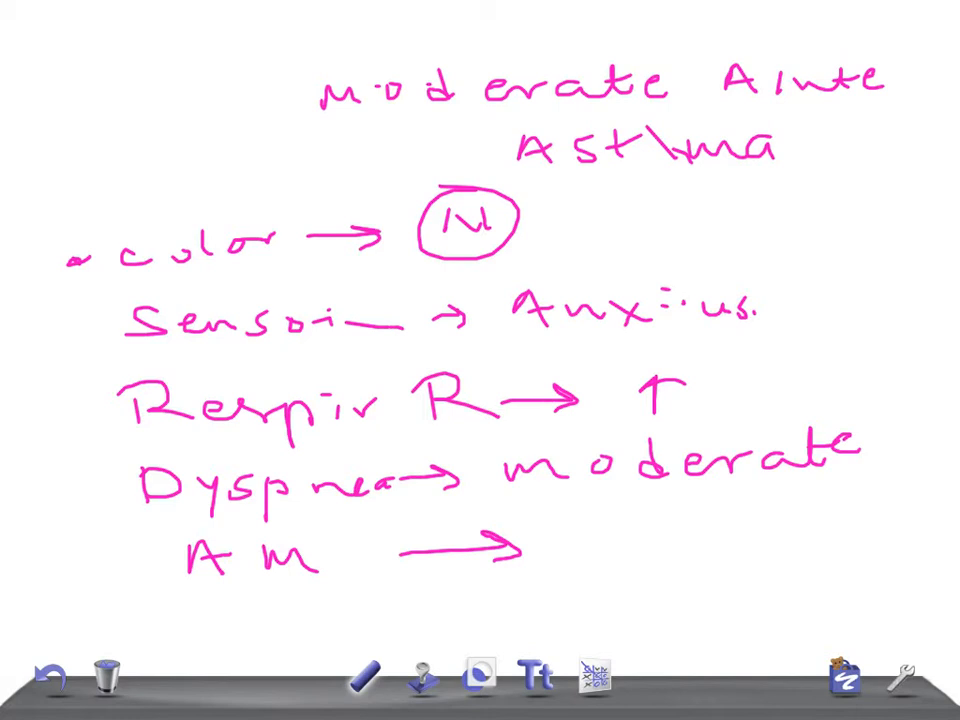
pyautogui.moveTo(545, 540); pyautogui.dragTo(720, 535)
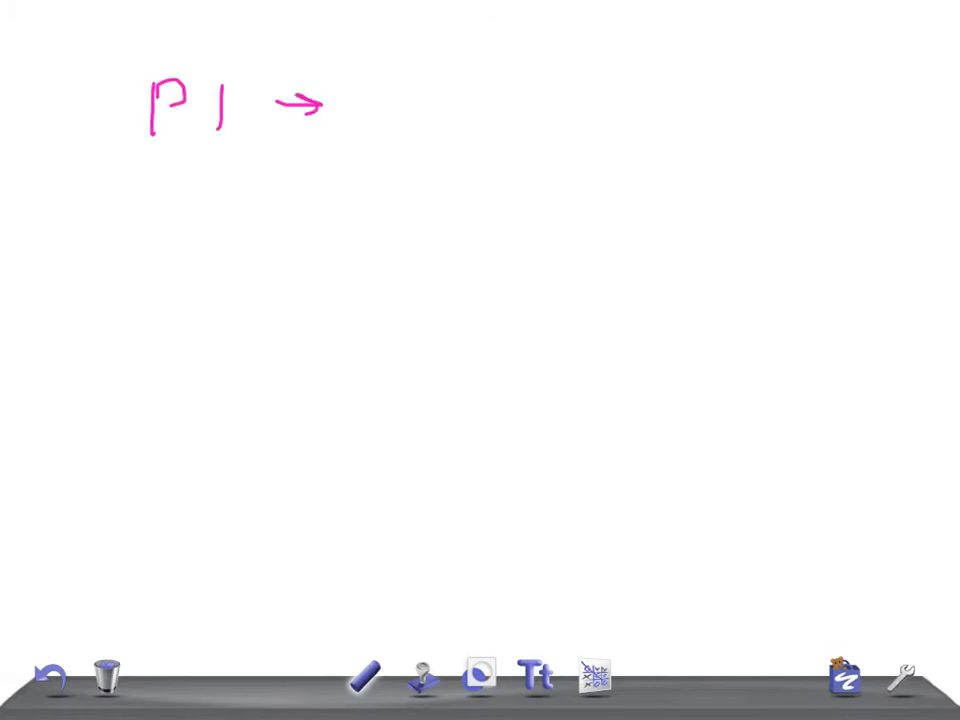
# On the fresh page, write 'PP → 10–20mm', 'Ronchi → E & I' and 'PEFR → 60–80%'
pyautogui.moveTo(410, 95); pyautogui.dragTo(595, 105)
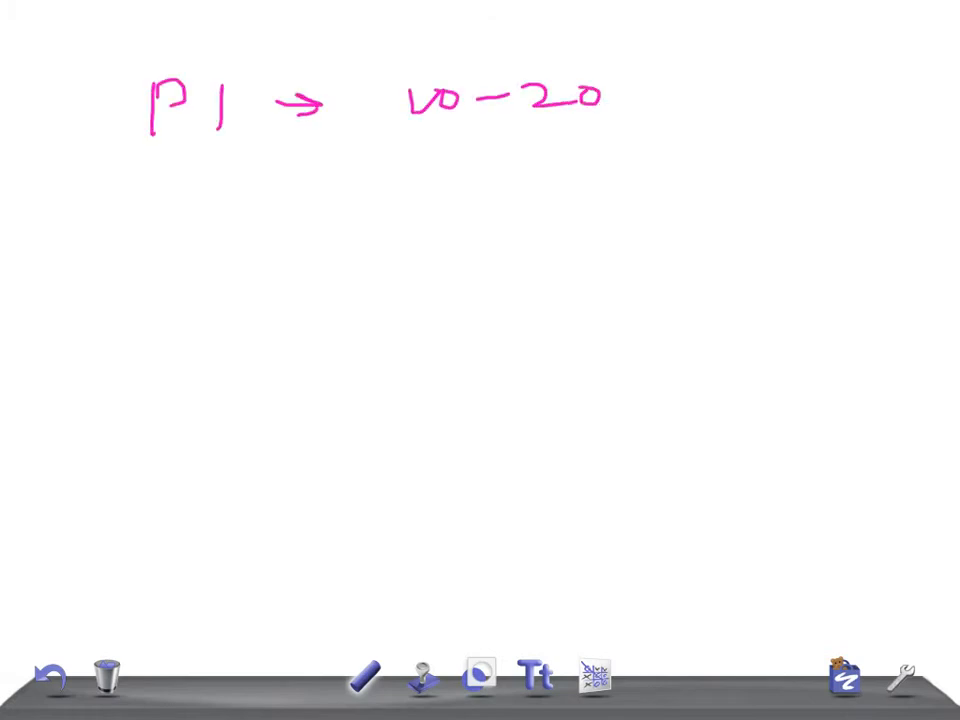
pyautogui.moveTo(610, 95); pyautogui.dragTo(690, 100)
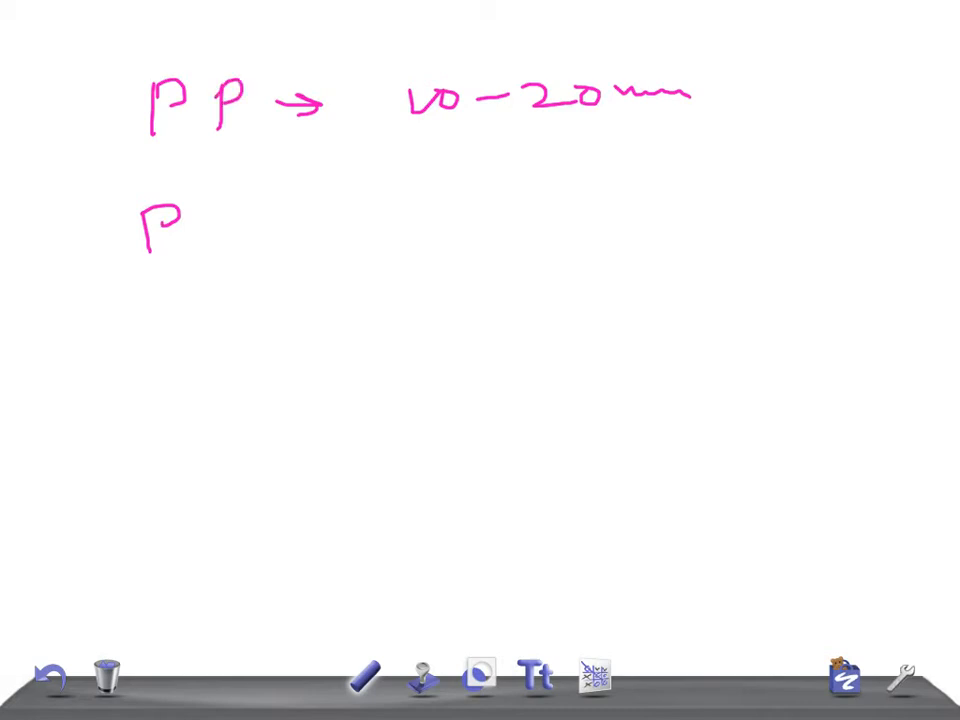
pyautogui.moveTo(175, 240); pyautogui.dragTo(320, 250)
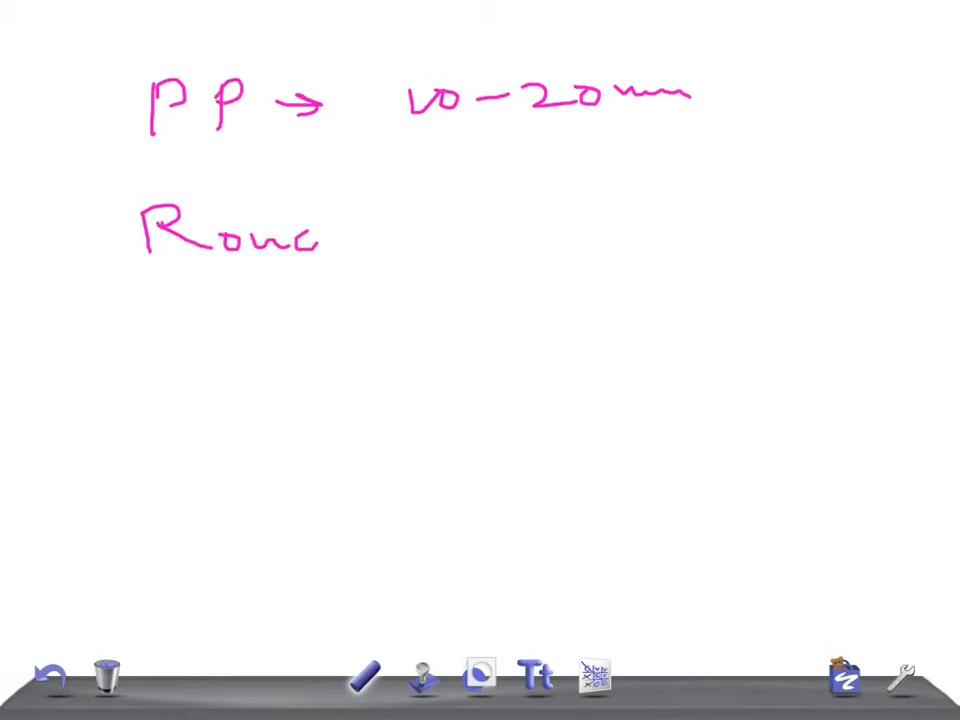
pyautogui.moveTo(320, 235); pyautogui.dragTo(480, 235)
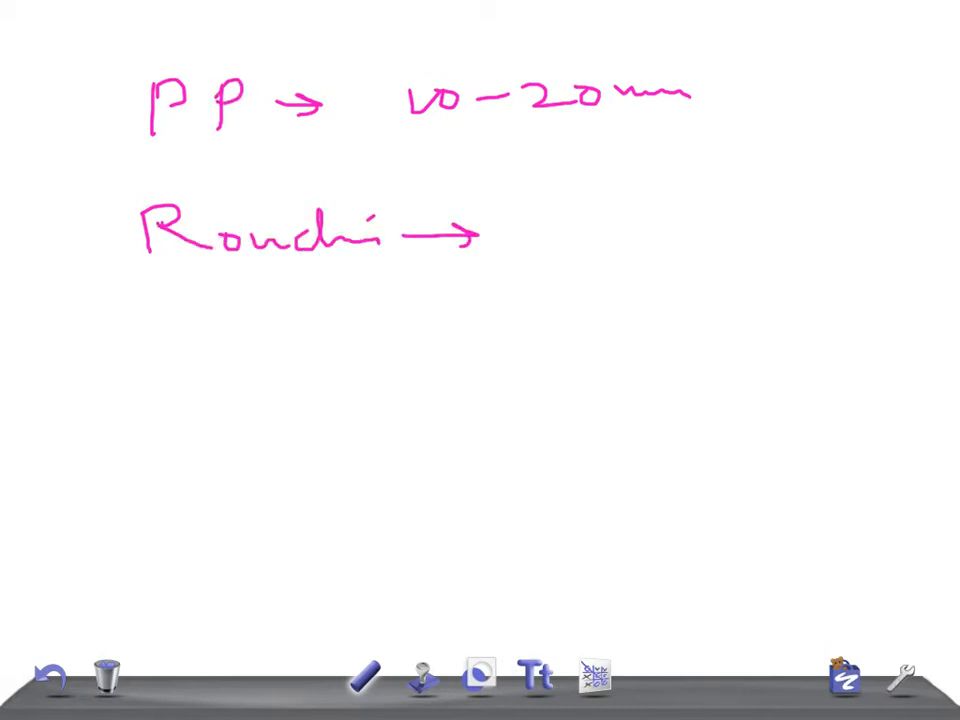
pyautogui.moveTo(520, 195); pyautogui.dragTo(540, 245)
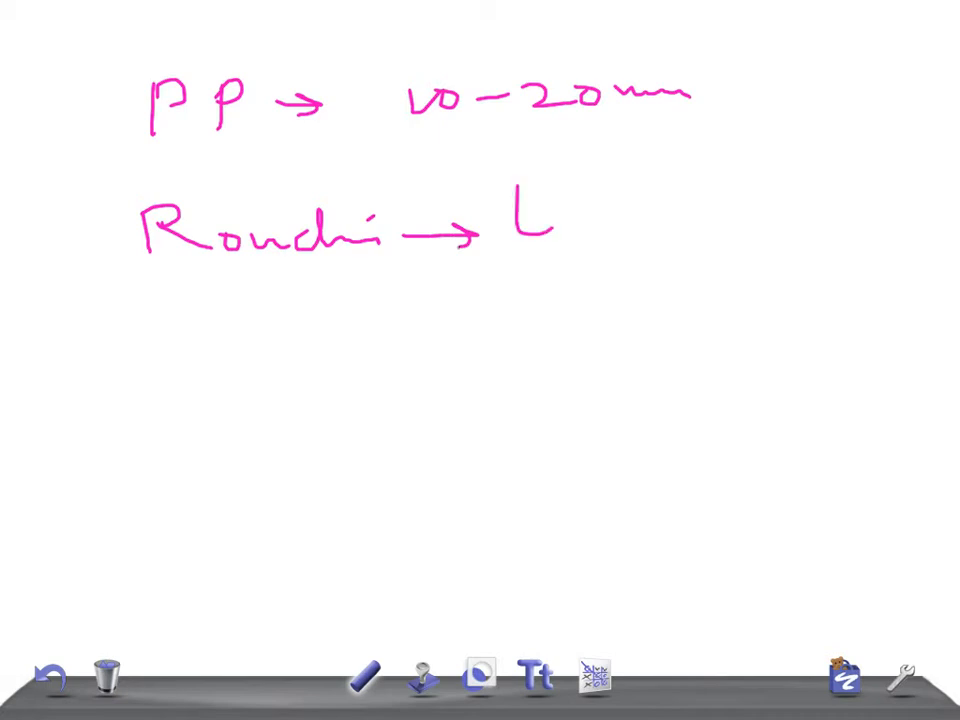
pyautogui.moveTo(515, 230); pyautogui.dragTo(735, 210)
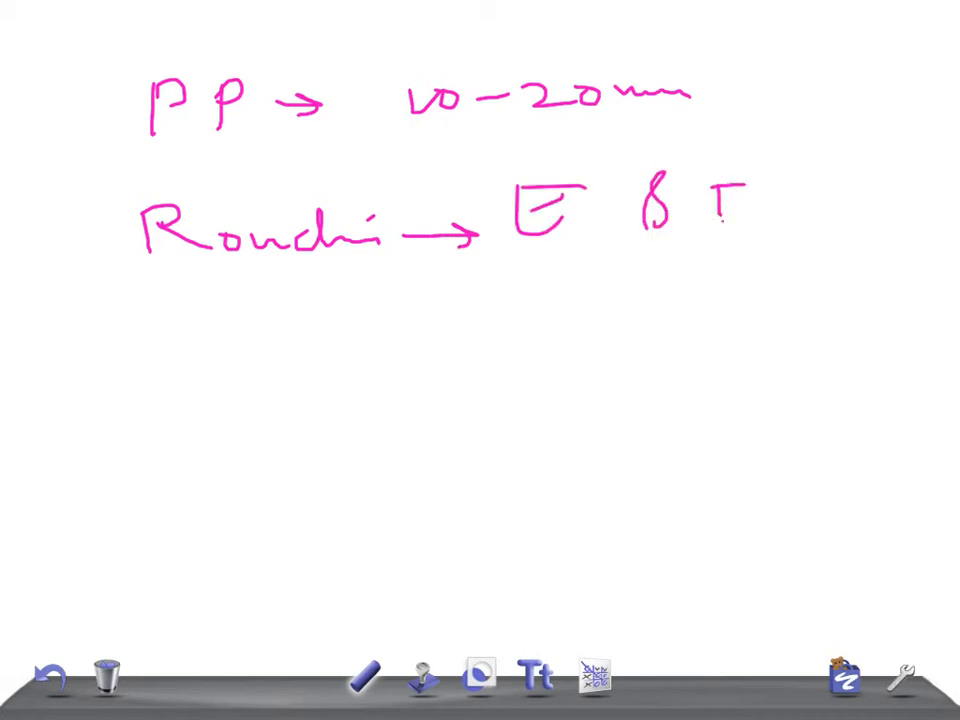
pyautogui.moveTo(140, 340); pyautogui.dragTo(300, 340)
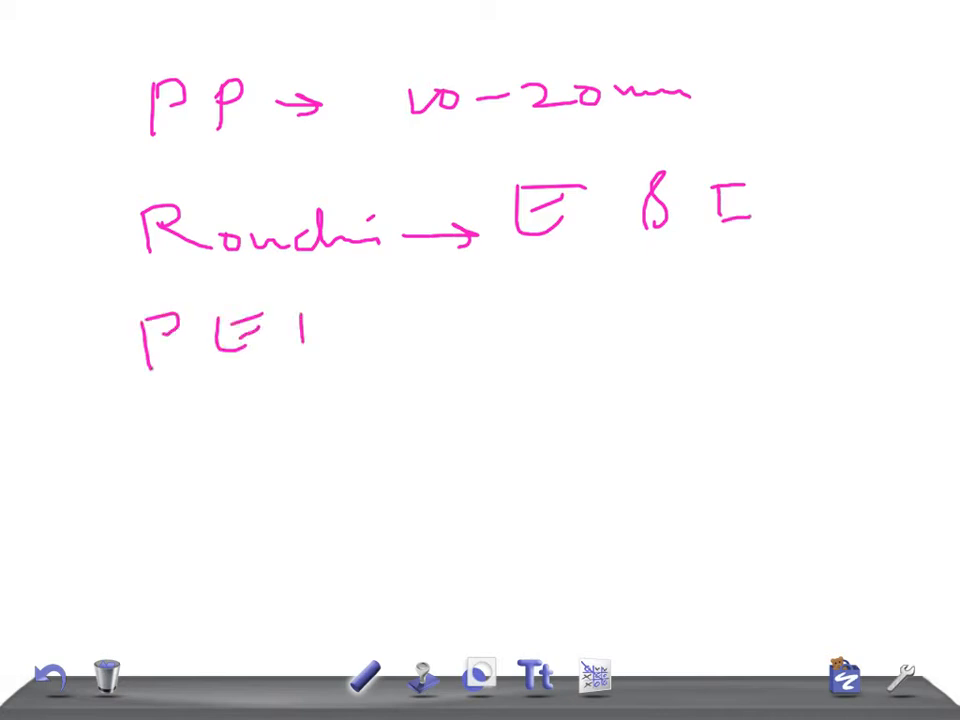
pyautogui.moveTo(320, 330); pyautogui.dragTo(420, 330)
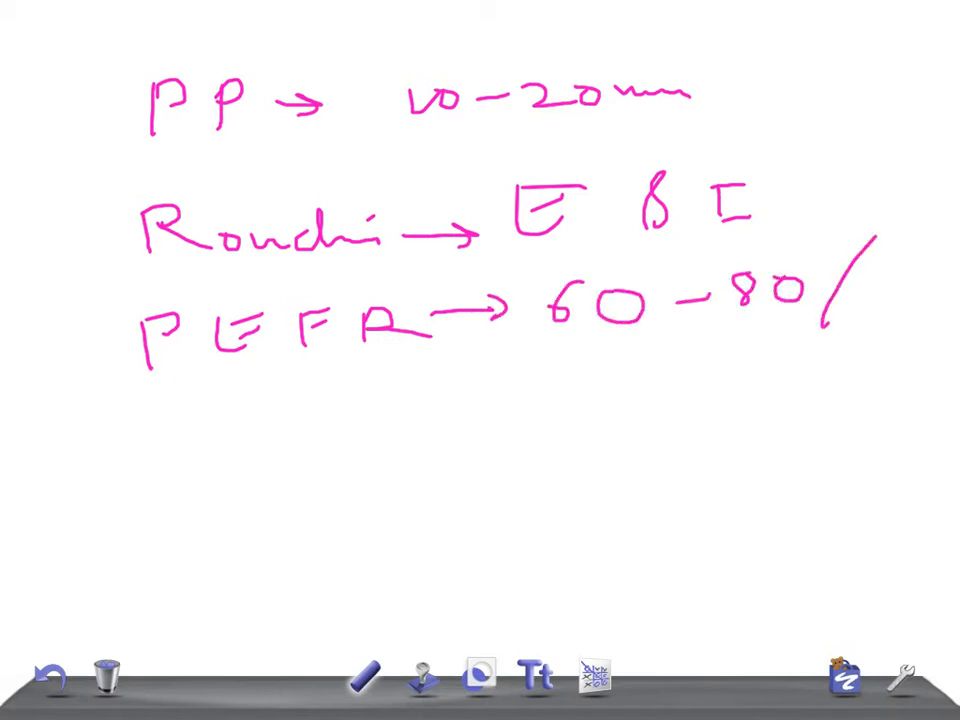
# Double-underline '60–80%' and write 'SaO2 → 90' on the line below
pyautogui.moveTo(520, 390); pyautogui.dragTo(805, 350)
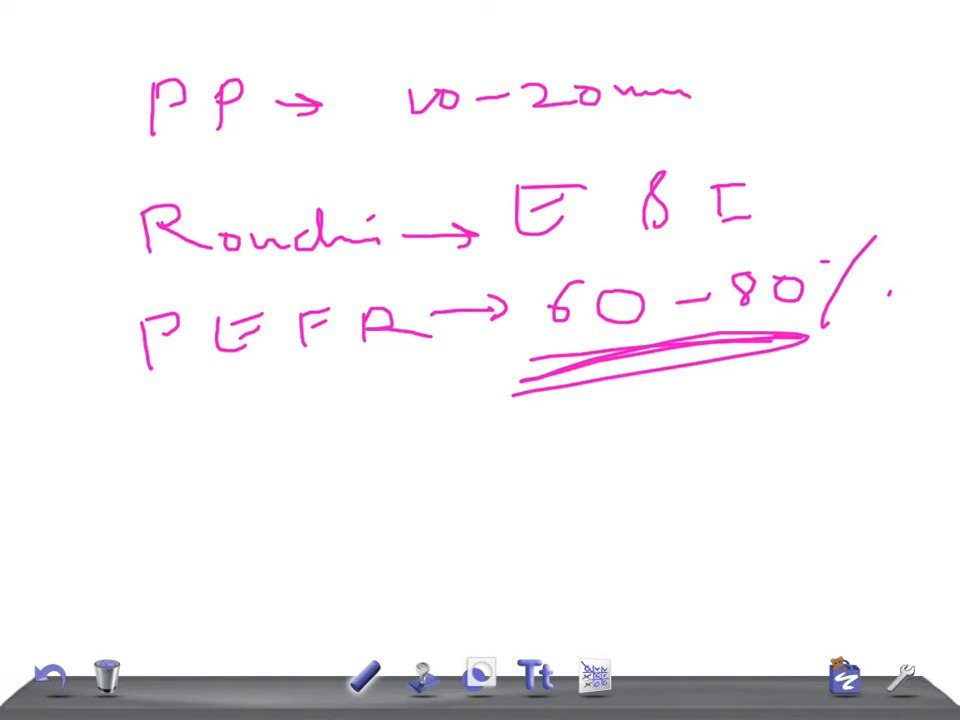
pyautogui.moveTo(185, 420); pyautogui.dragTo(160, 455)
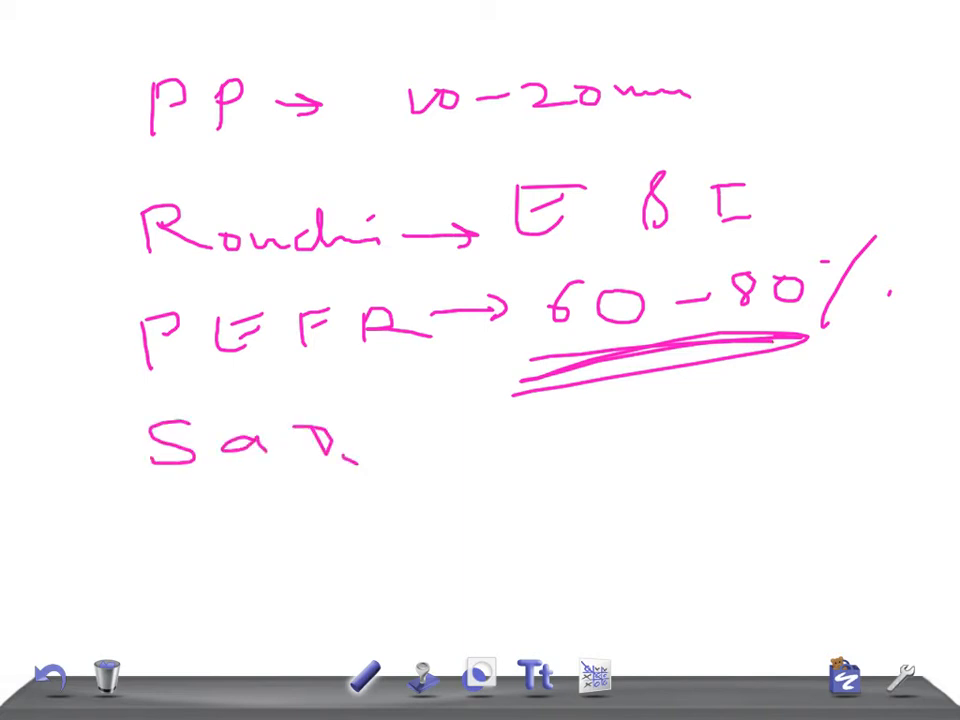
pyautogui.moveTo(350, 465); pyautogui.dragTo(500, 450)
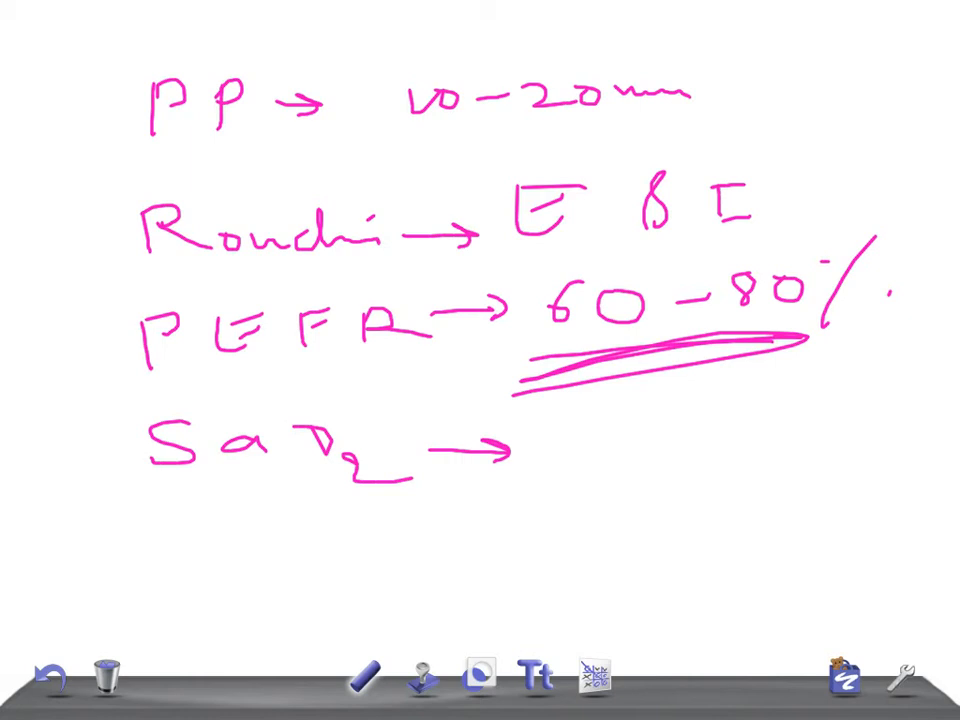
pyautogui.moveTo(580, 450); pyautogui.dragTo(720, 450)
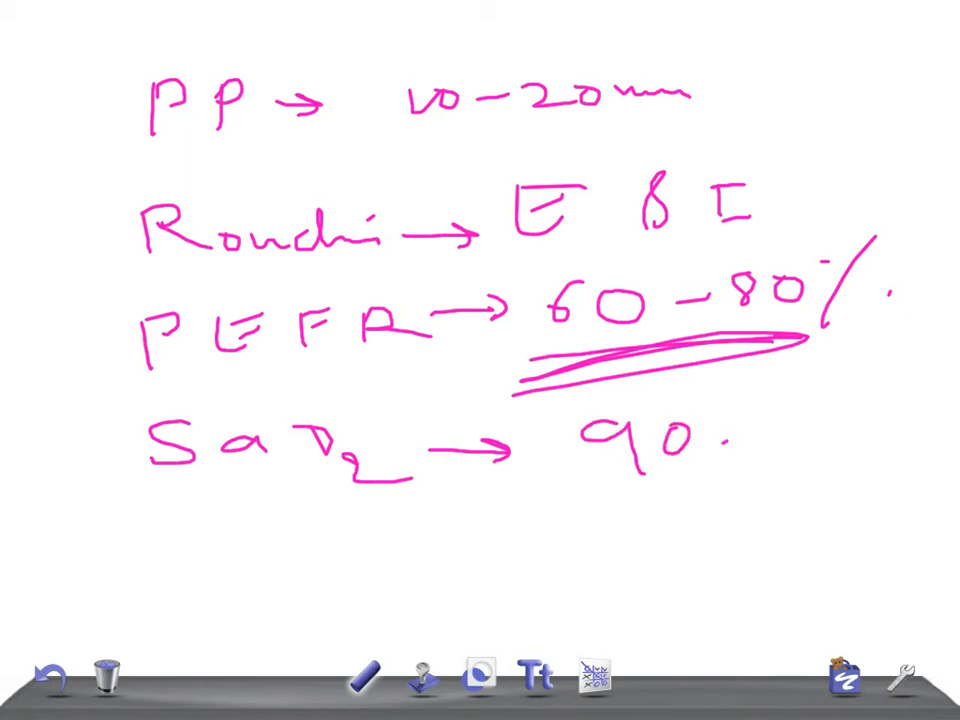